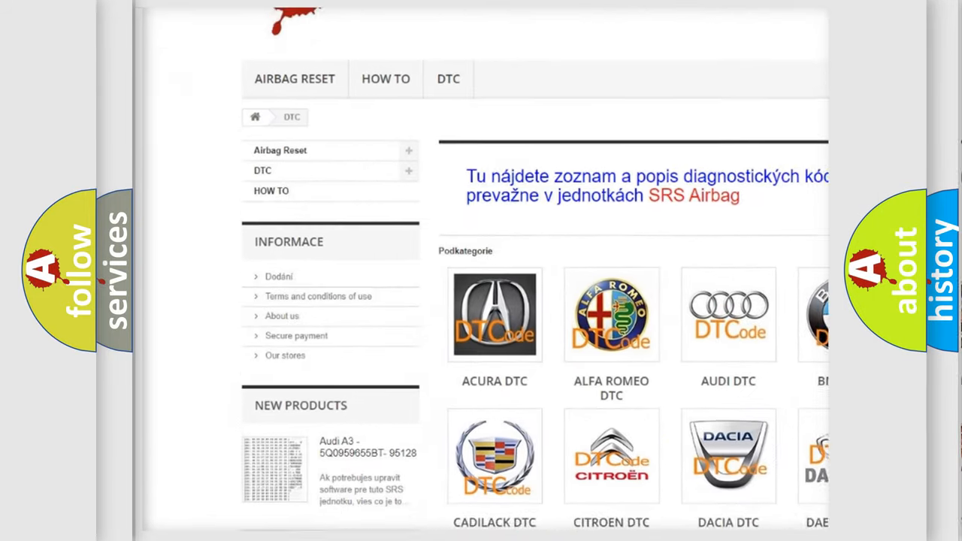
scroll(down, 3)
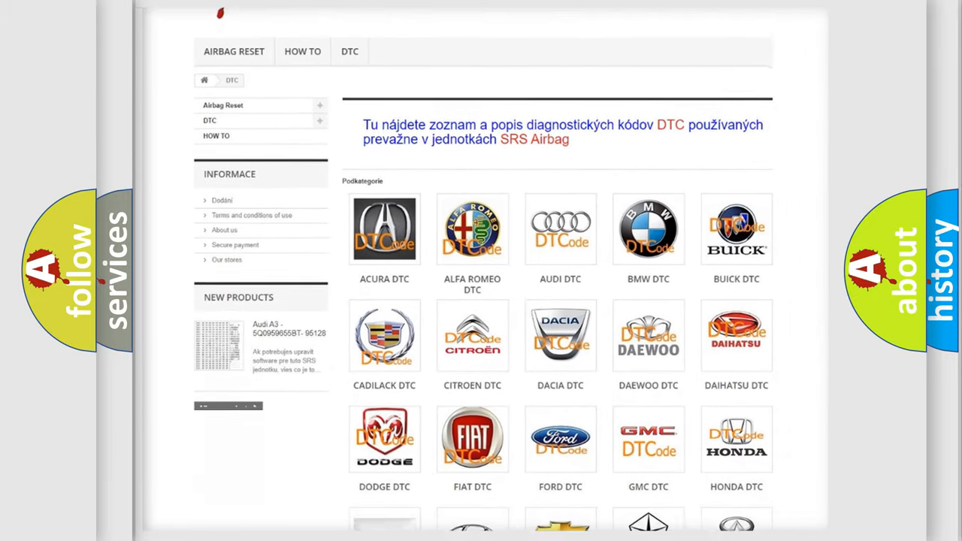
scroll(down, 3)
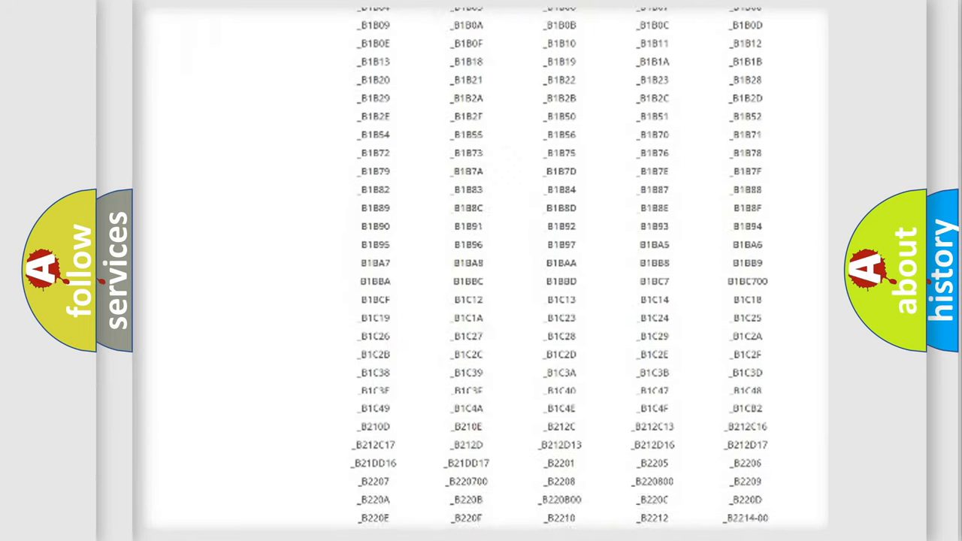
scroll(down, 3)
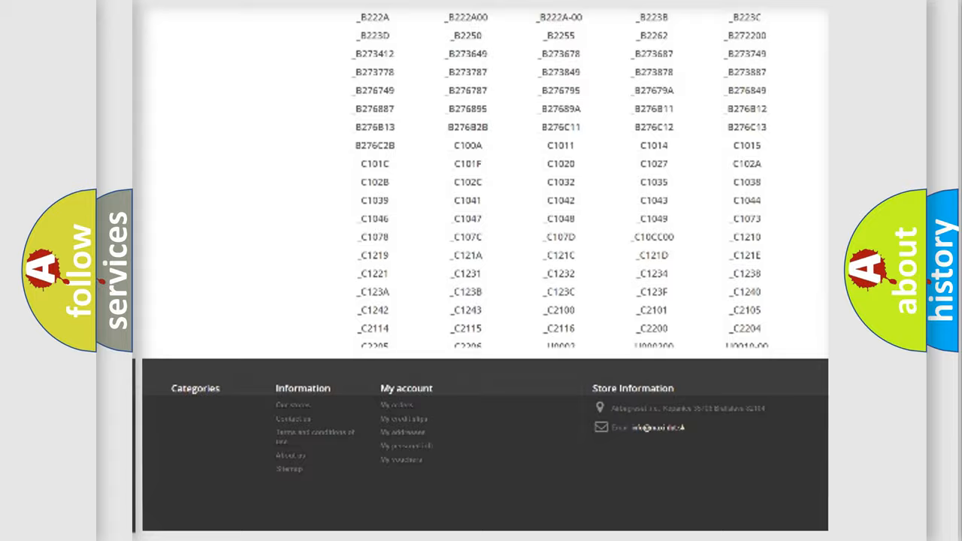